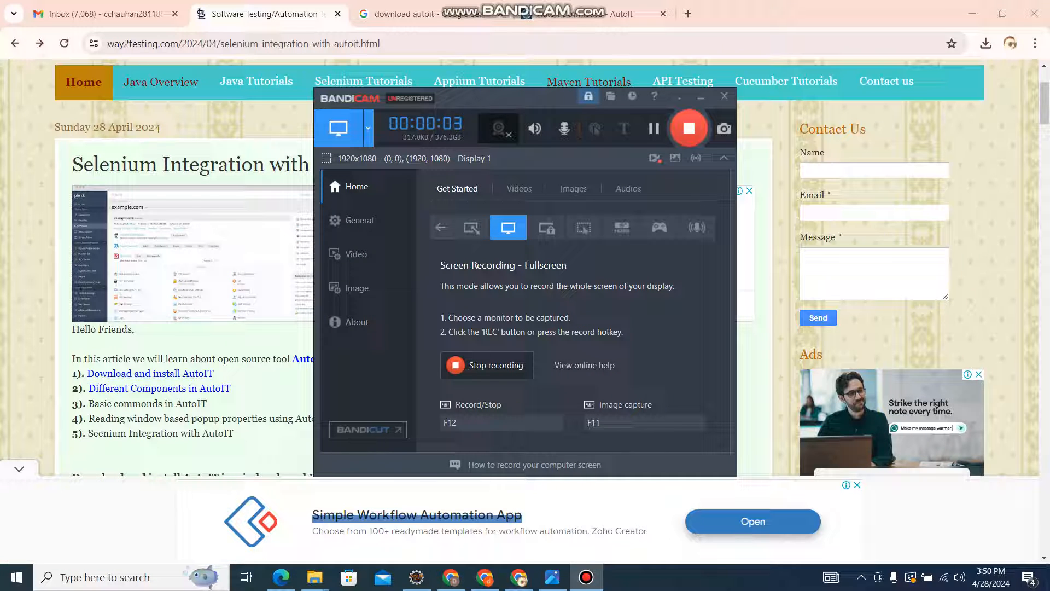
# Step: Switch to the local Choose File Example test page
pyautogui.click(723, 96)
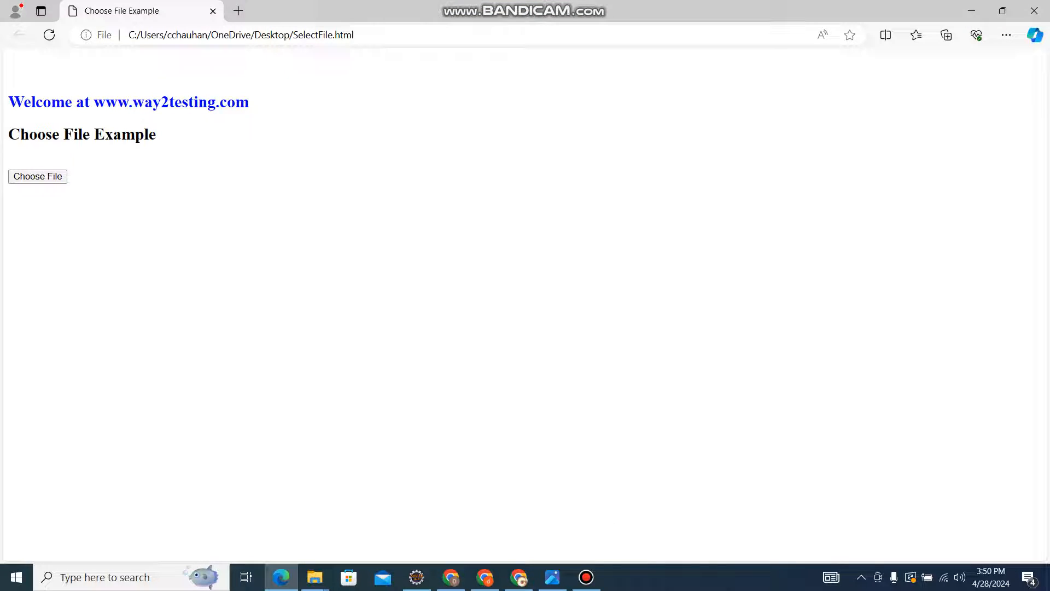
# Step: Open the page's Choose File picker, browse the Open dialog, and cancel it
pyautogui.click(38, 176)
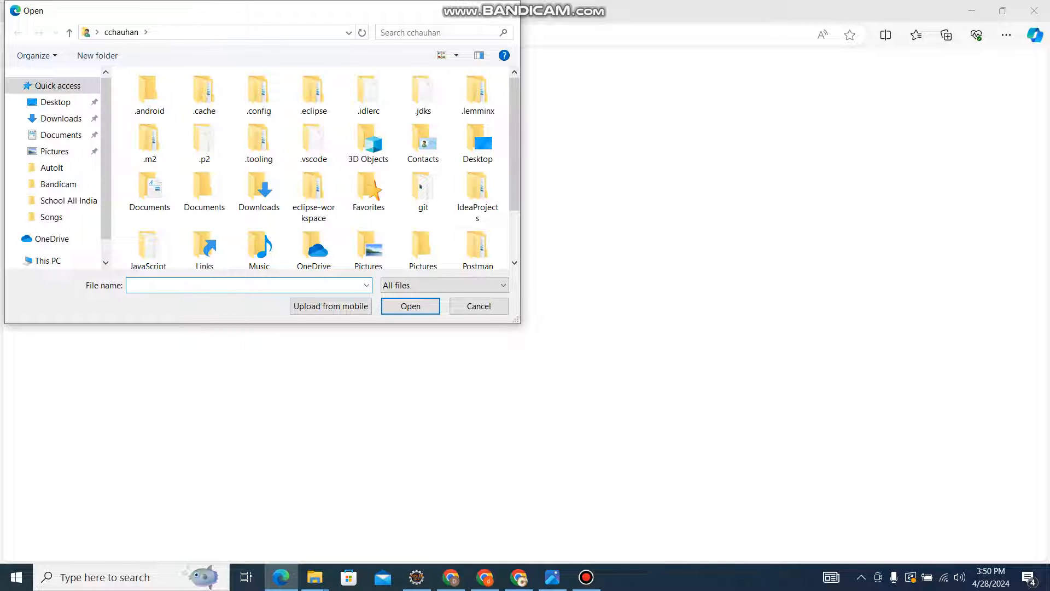
pyautogui.scroll(-3)
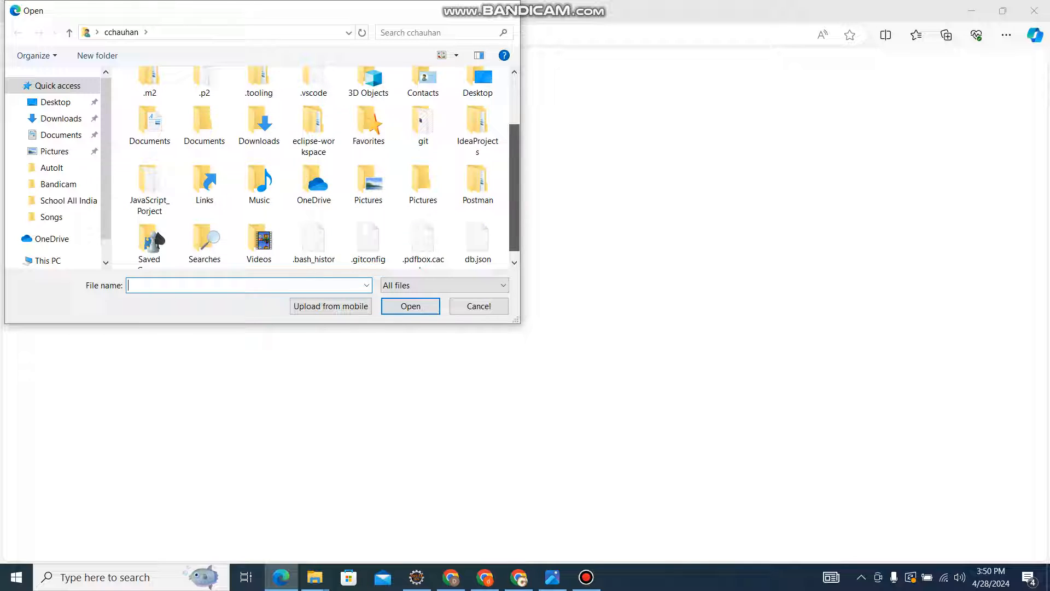
pyautogui.scroll(3)
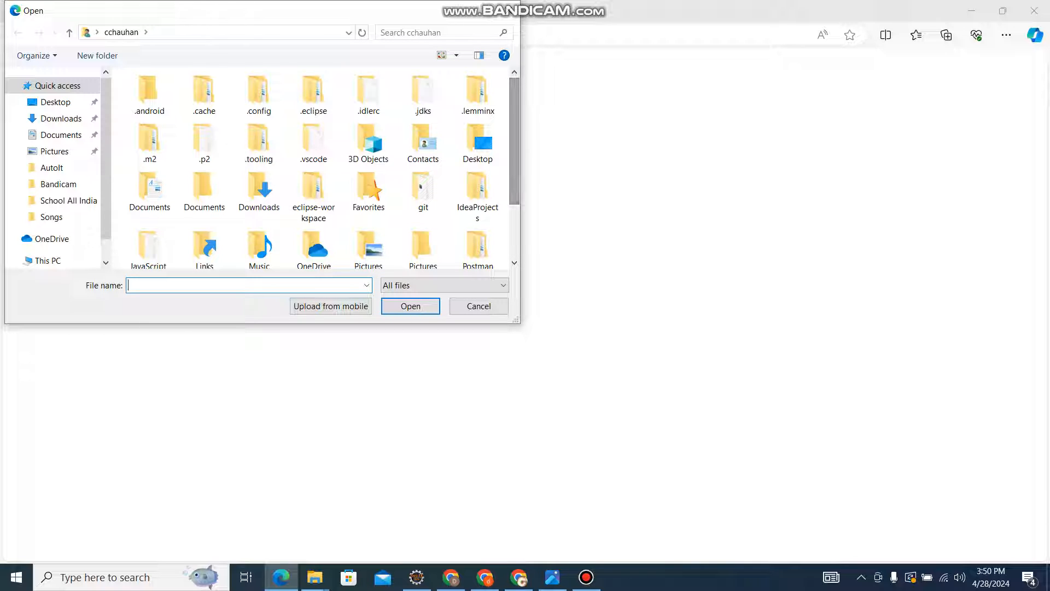
pyautogui.click(422, 141)
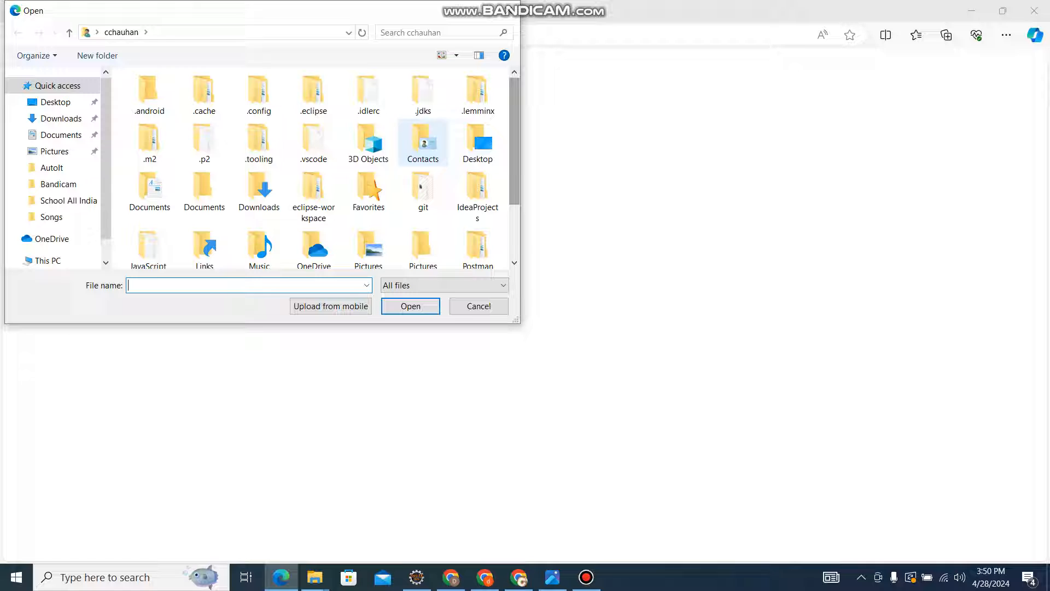
pyautogui.click(478, 306)
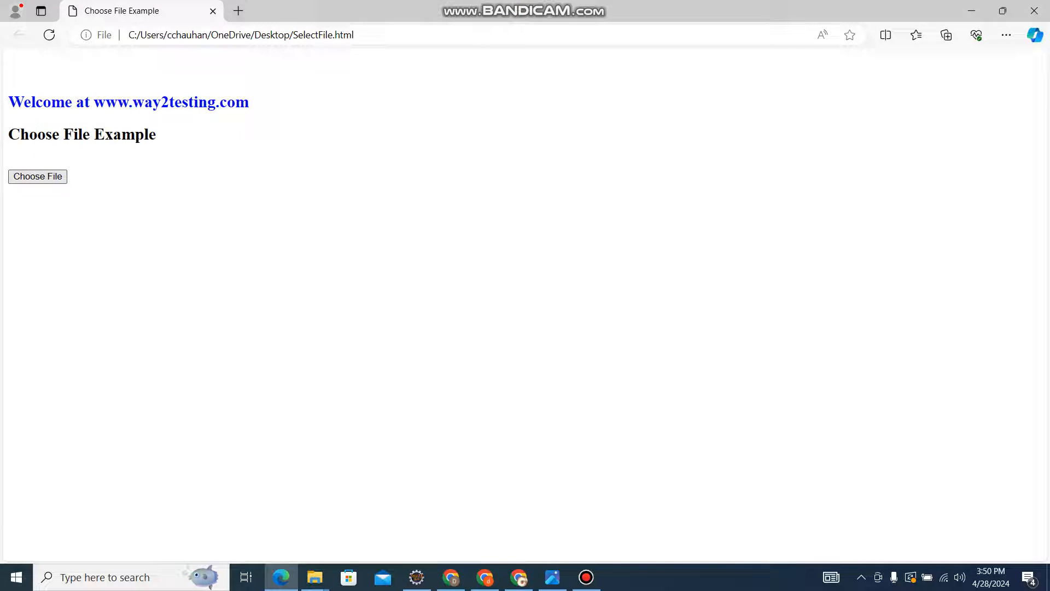
# Step: Reopen the file picker and close it again before returning to the tutorial article
pyautogui.click(37, 176)
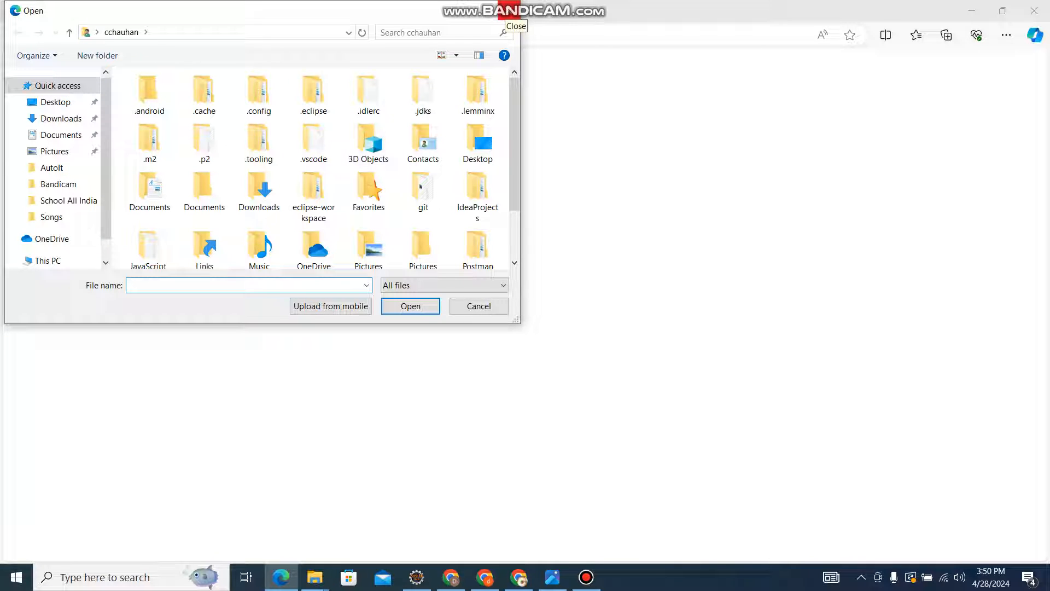
pyautogui.click(478, 306)
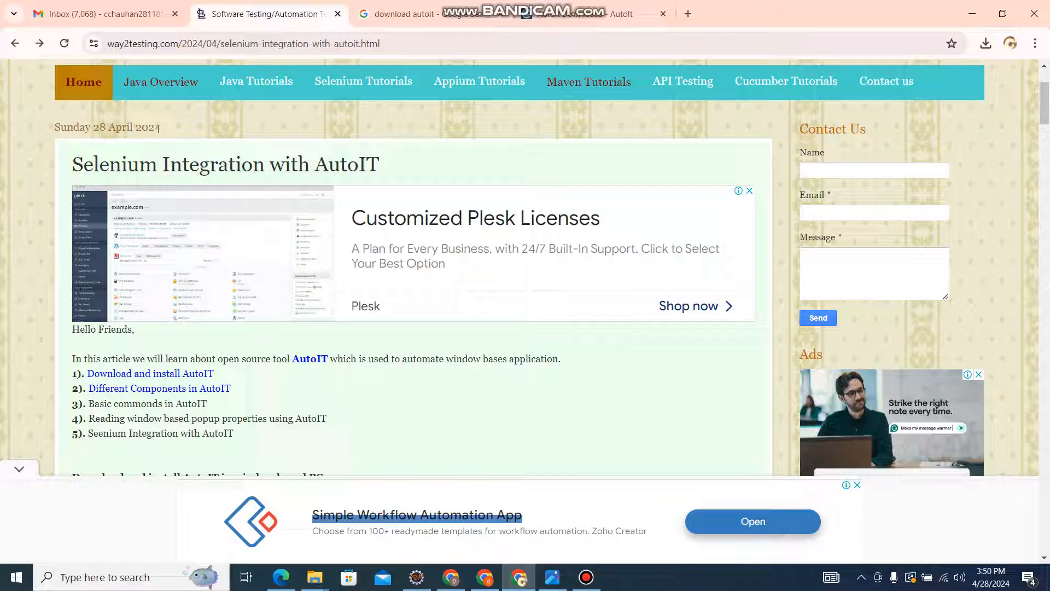
# Step: Scroll the way2testing article down to the 'Download and install AutoIT' section and setup screenshot
pyautogui.scroll(-3)
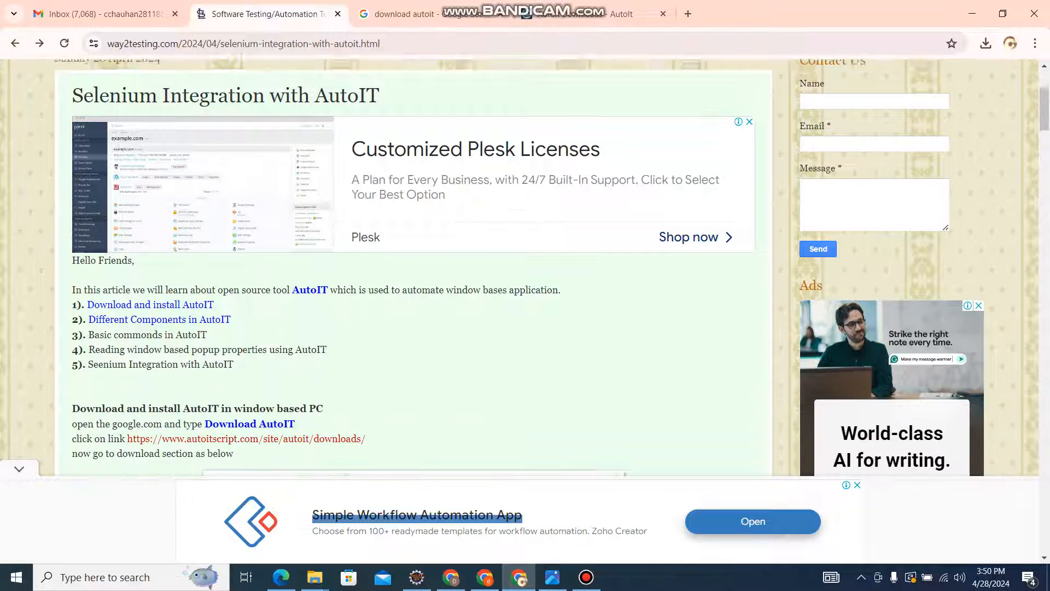
pyautogui.scroll(-3)
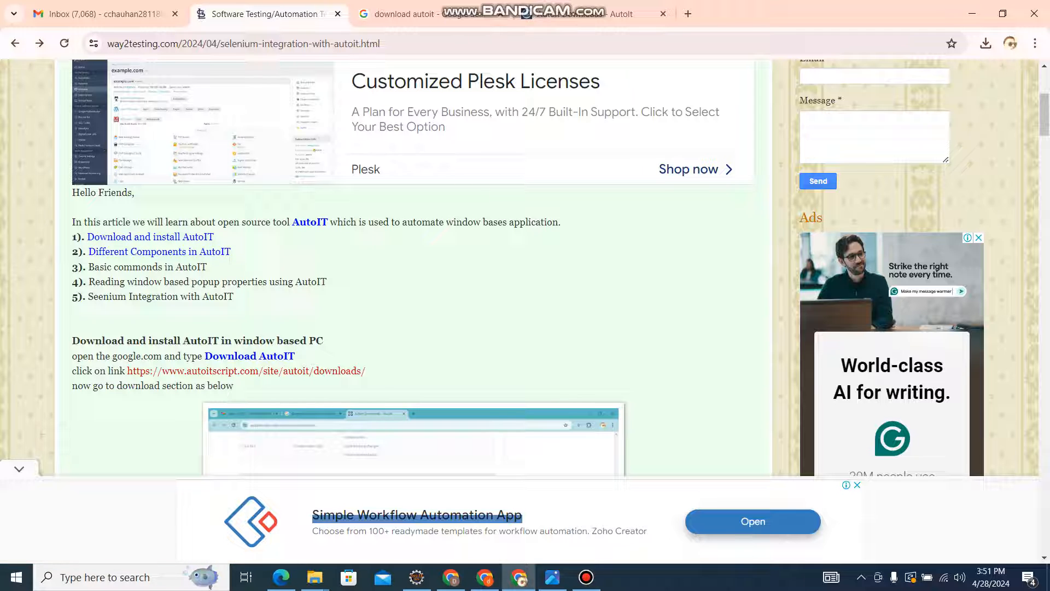
pyautogui.scroll(-3)
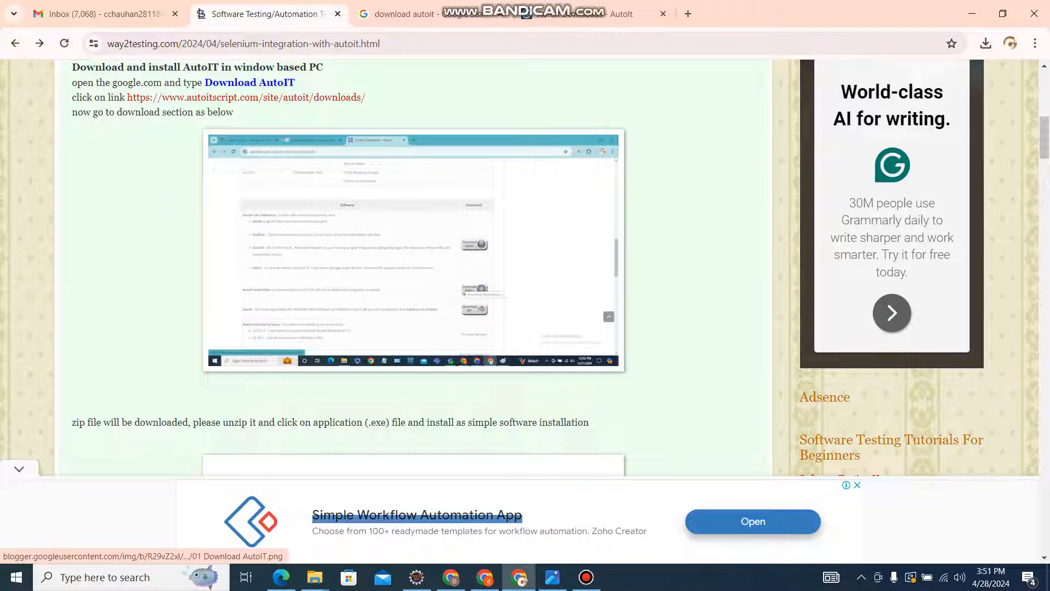
pyautogui.scroll(-3)
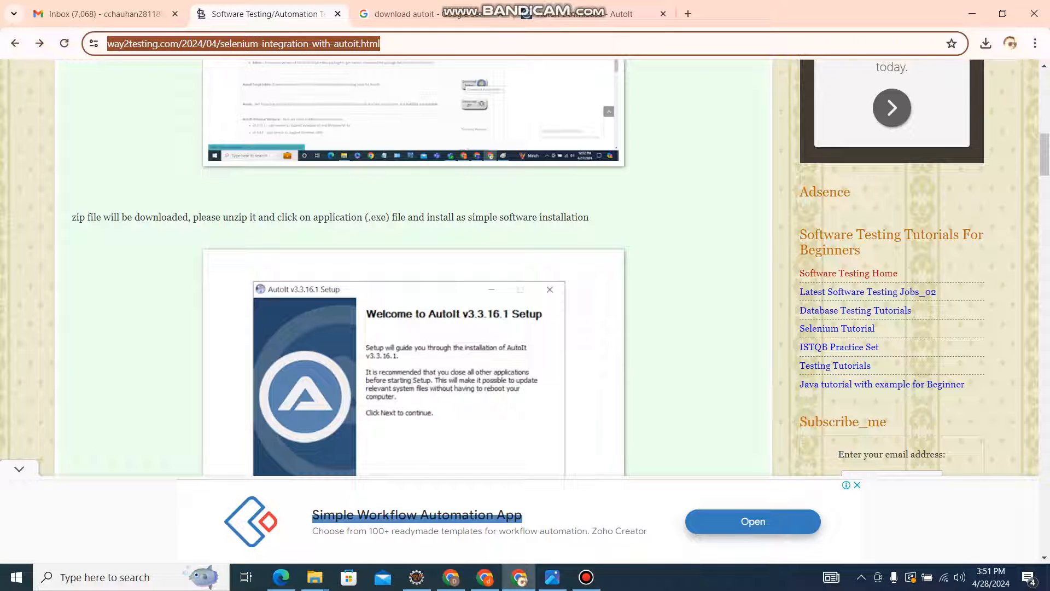
# Step: Open the AutoIt Downloads page from the 'download autoit' results and show the Download AutoIt options
pyautogui.click(495, 13)
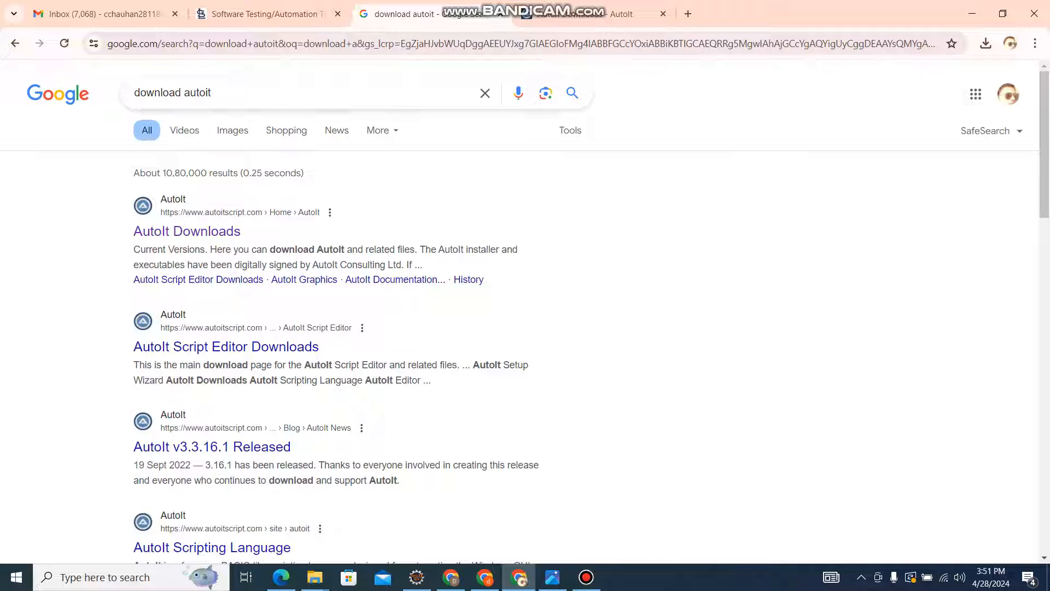
pyautogui.click(294, 91)
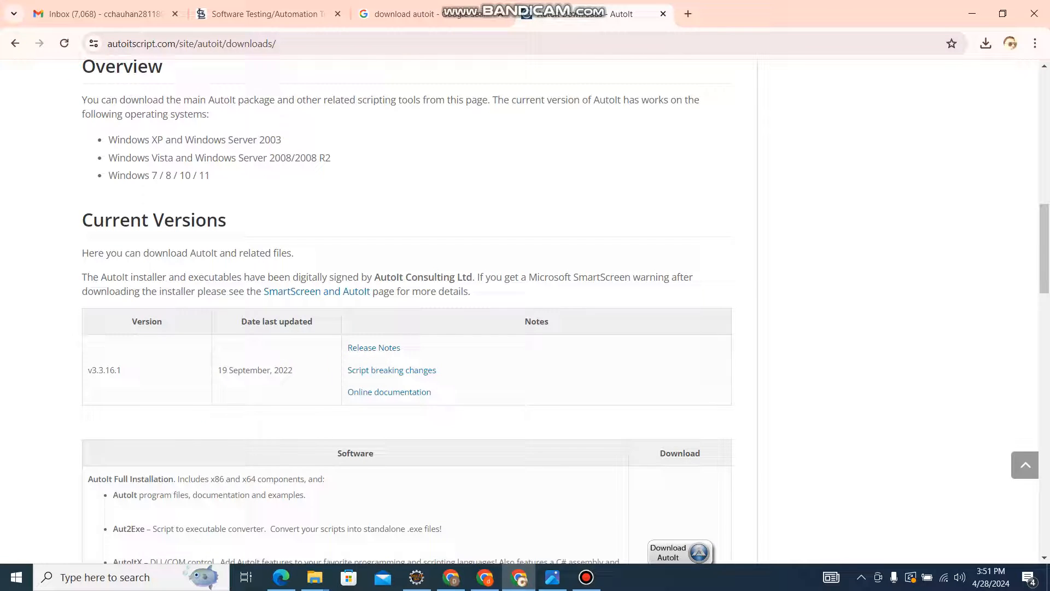
pyautogui.scroll(-3)
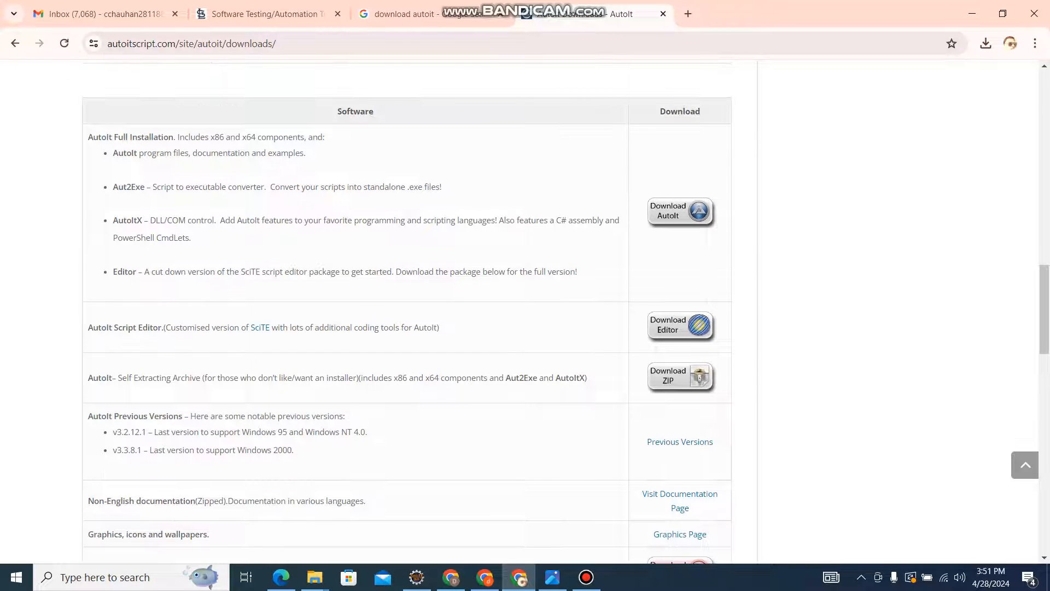
pyautogui.moveTo(679, 211)
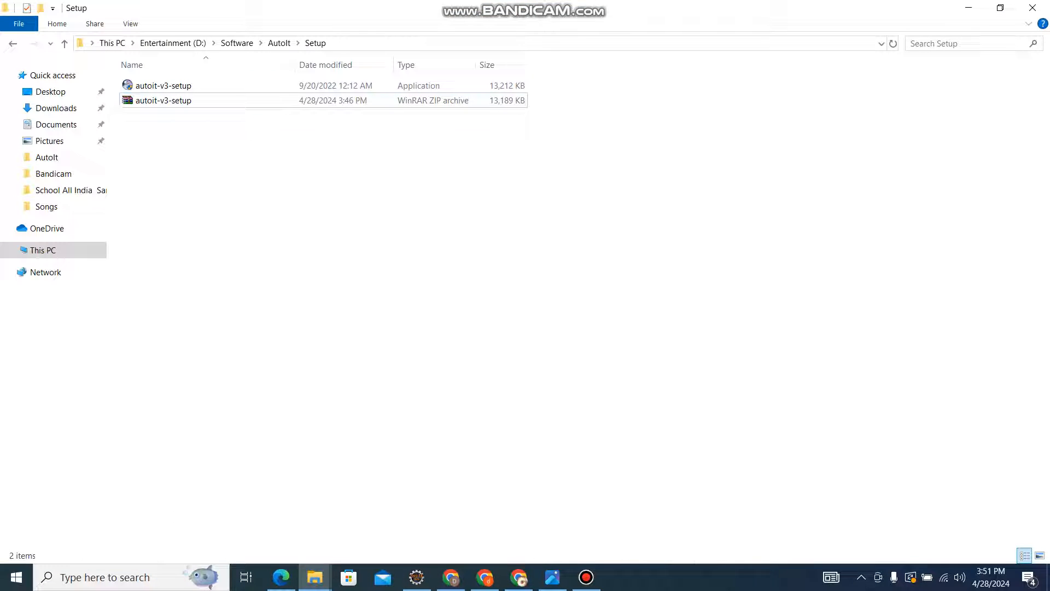
# Step: Launch the autoit-v3-setup application from D:\Software\AutoIt\Setup
pyautogui.click(163, 100)
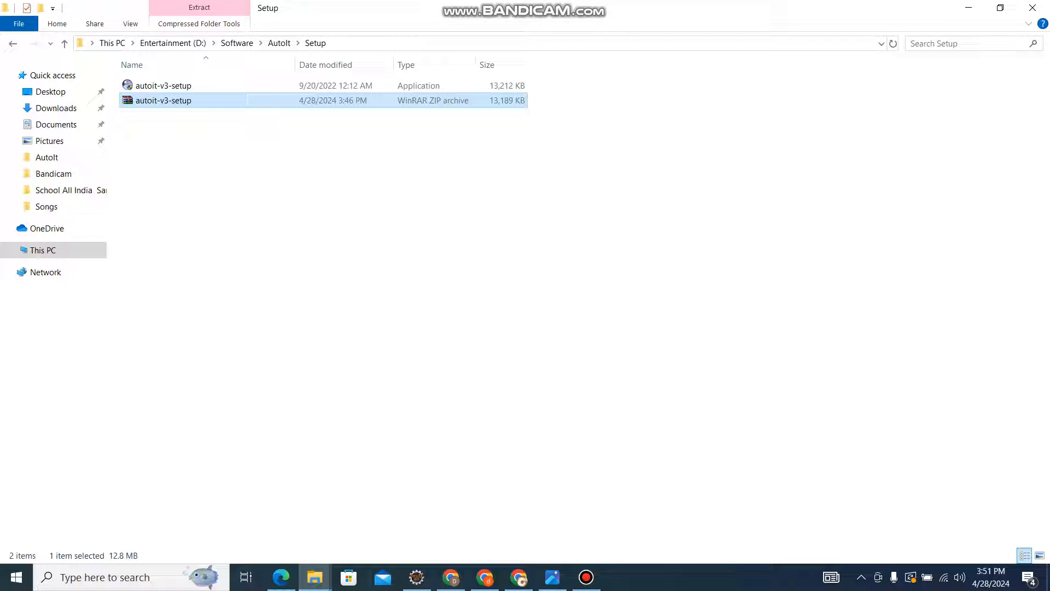
pyautogui.moveTo(163, 101)
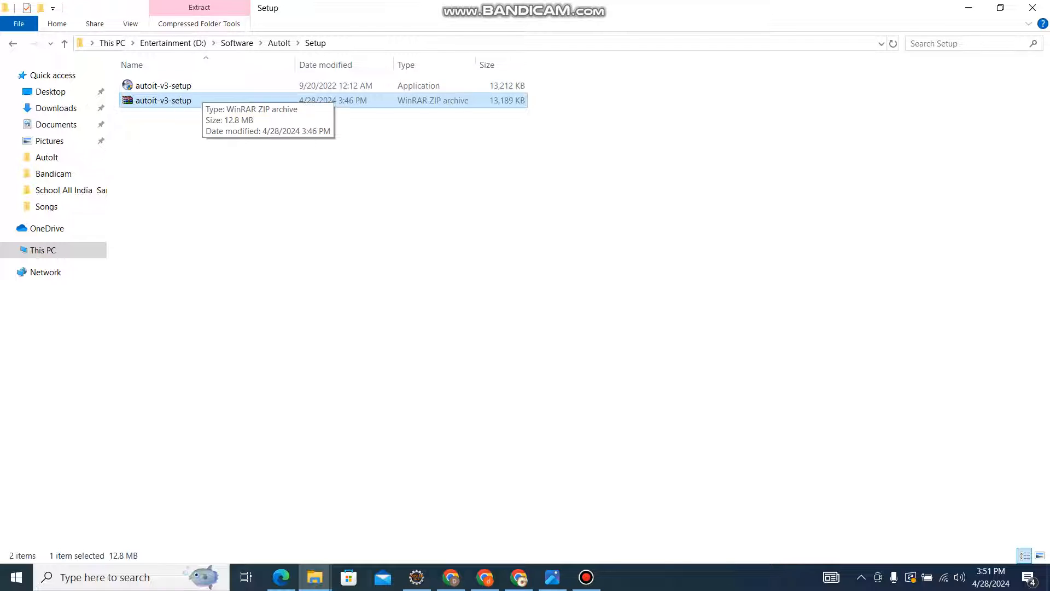
pyautogui.click(163, 86)
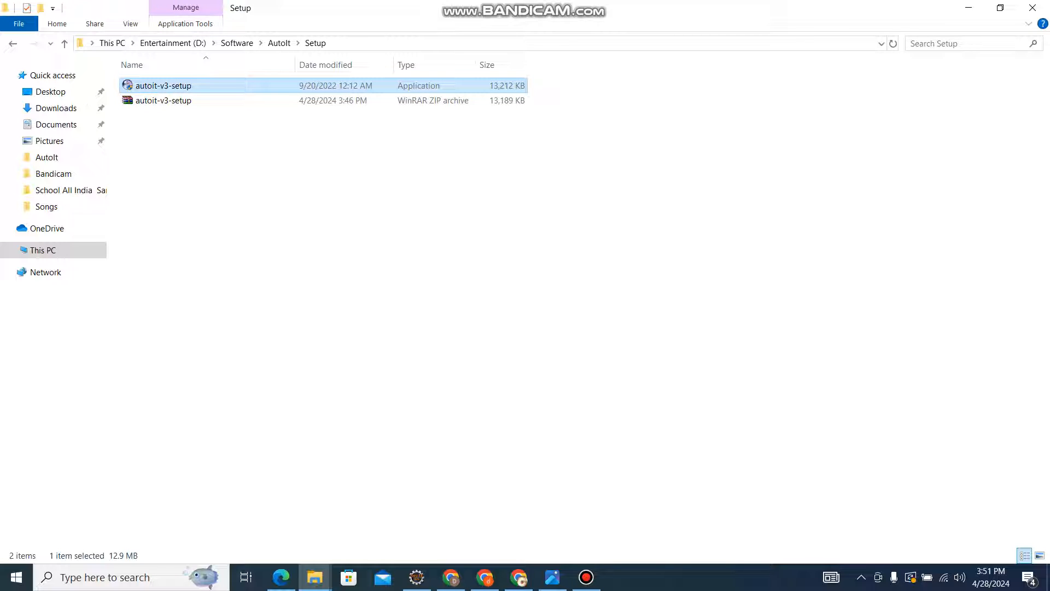
pyautogui.doubleClick(163, 85)
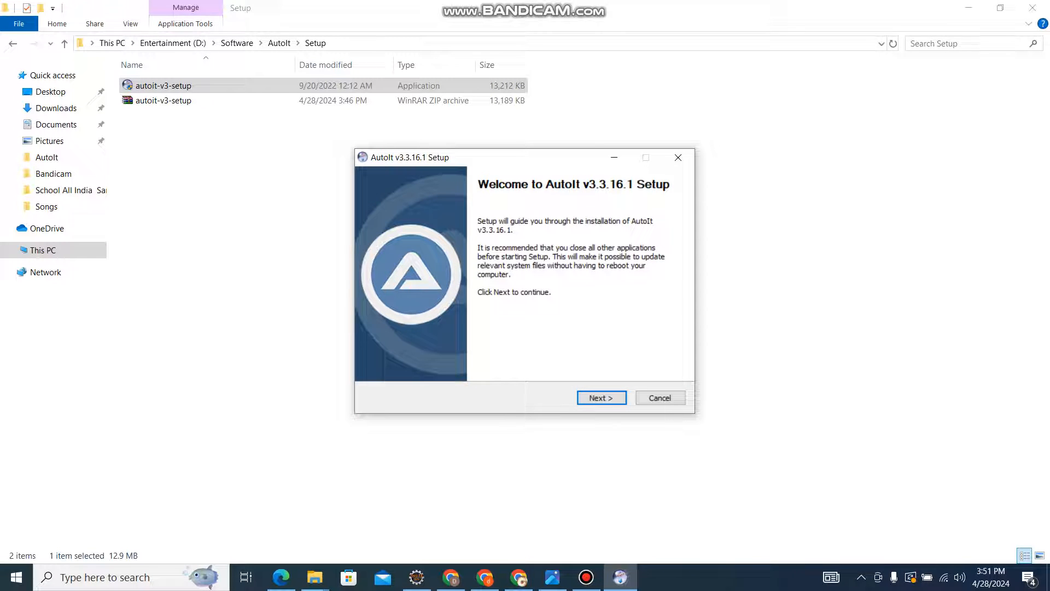
# Step: Accept the license and keep native x64 tools as the installer default
pyautogui.click(600, 397)
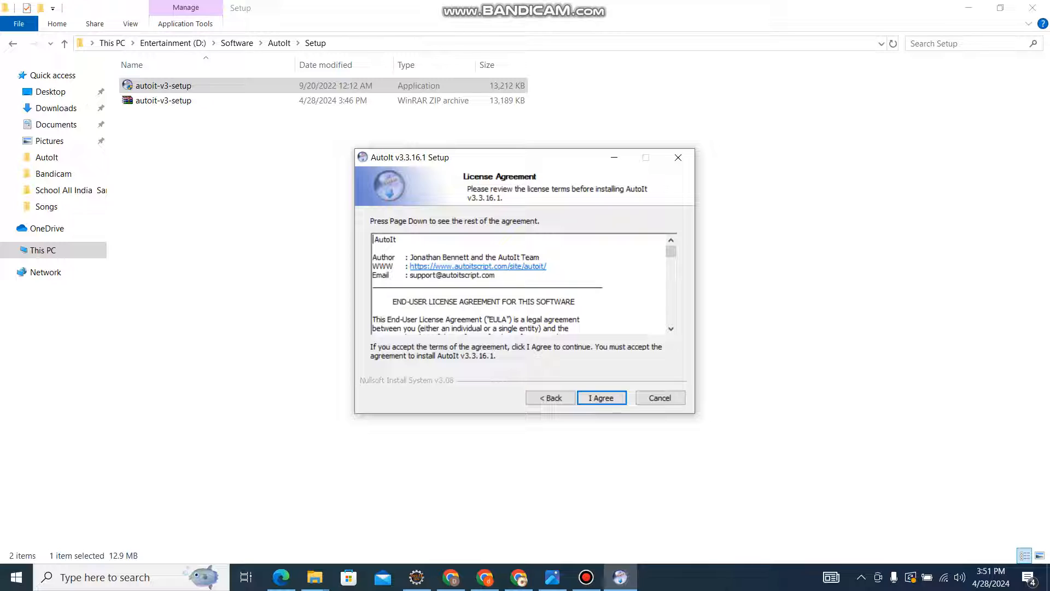
pyautogui.click(601, 397)
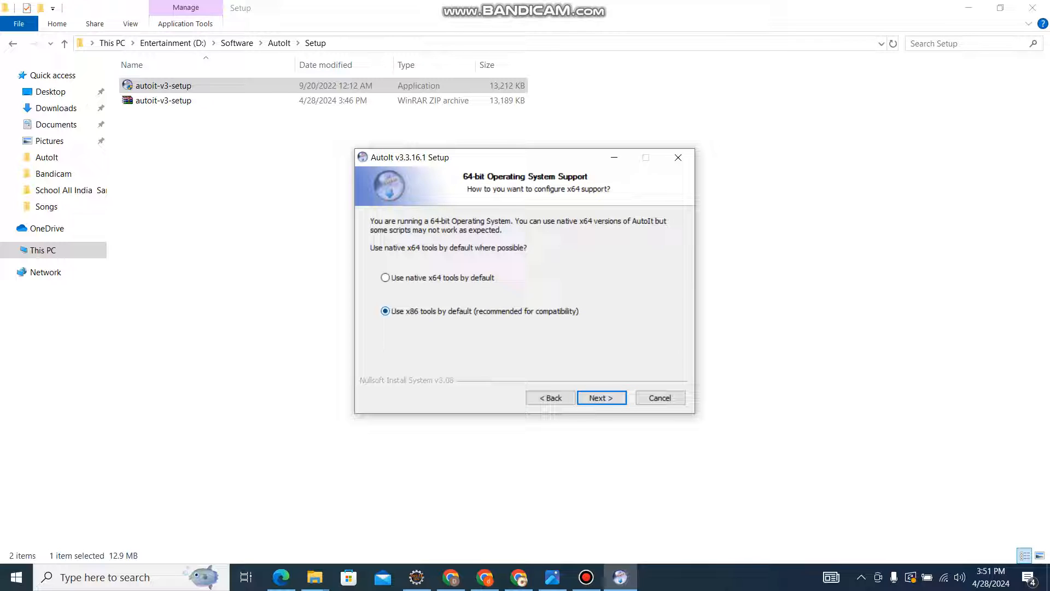
pyautogui.click(385, 276)
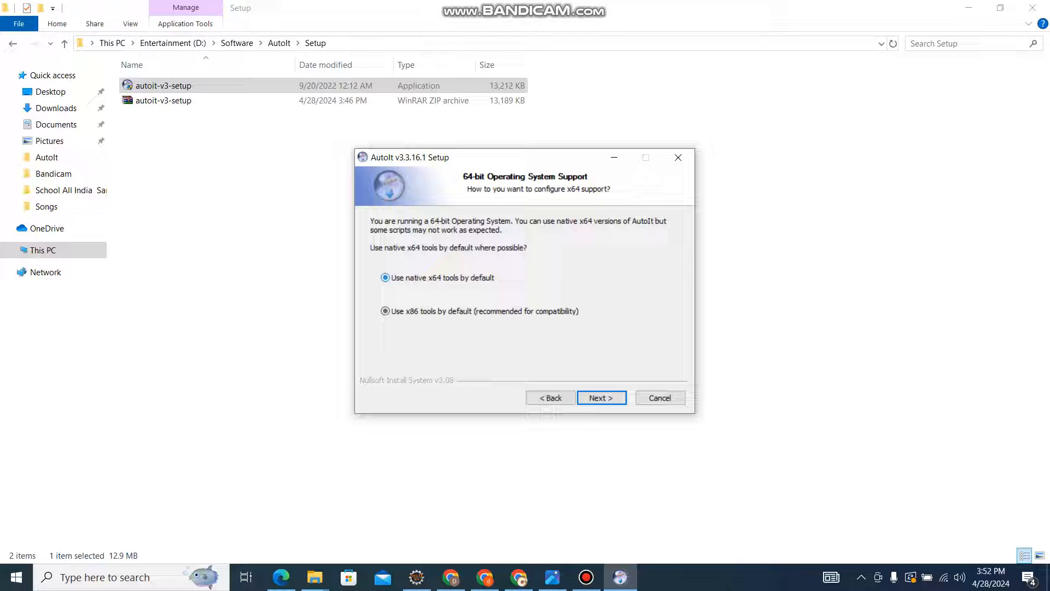
pyautogui.click(385, 277)
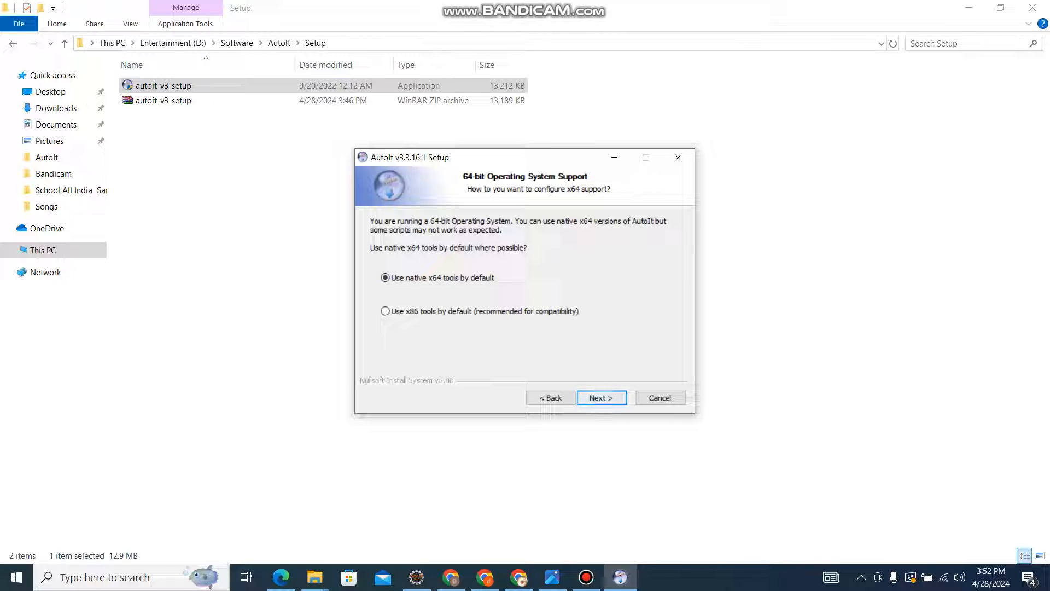
pyautogui.click(600, 397)
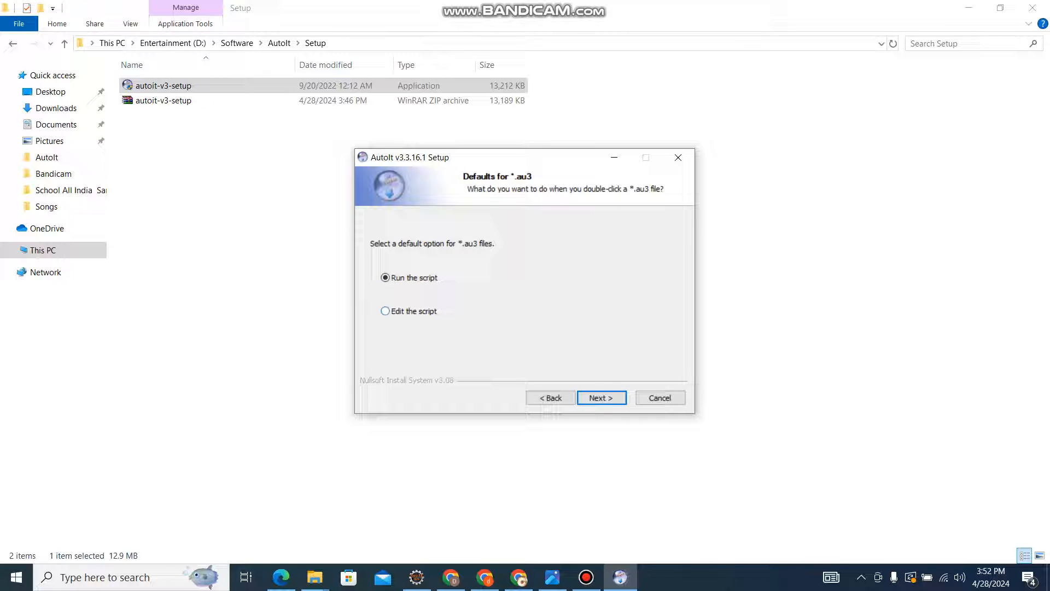
# Step: Make .au3 files open for editing, keep the Full component set, and start installing to the default folder
pyautogui.click(385, 311)
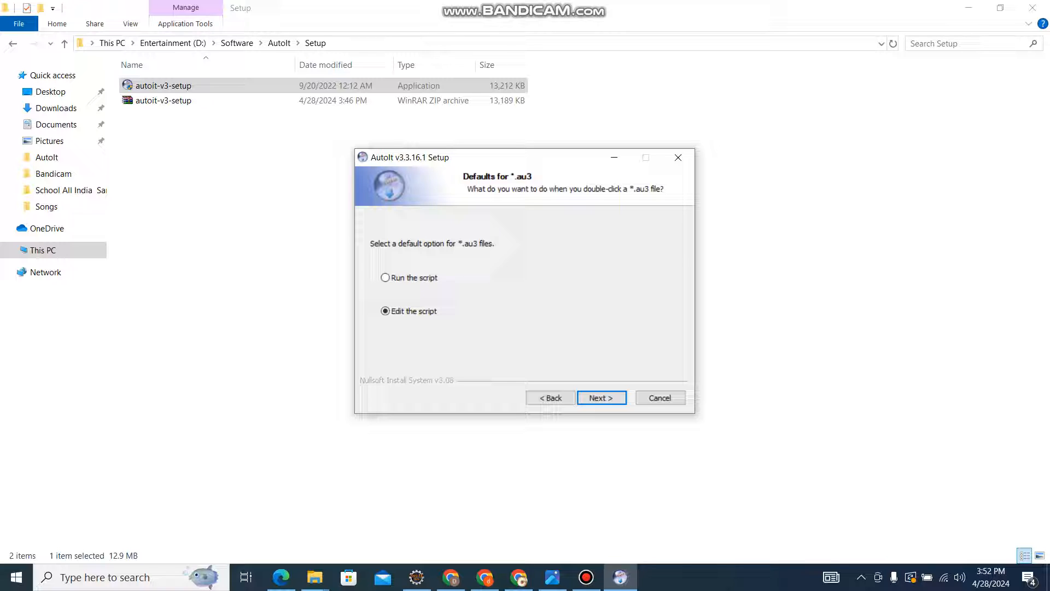
pyautogui.click(601, 397)
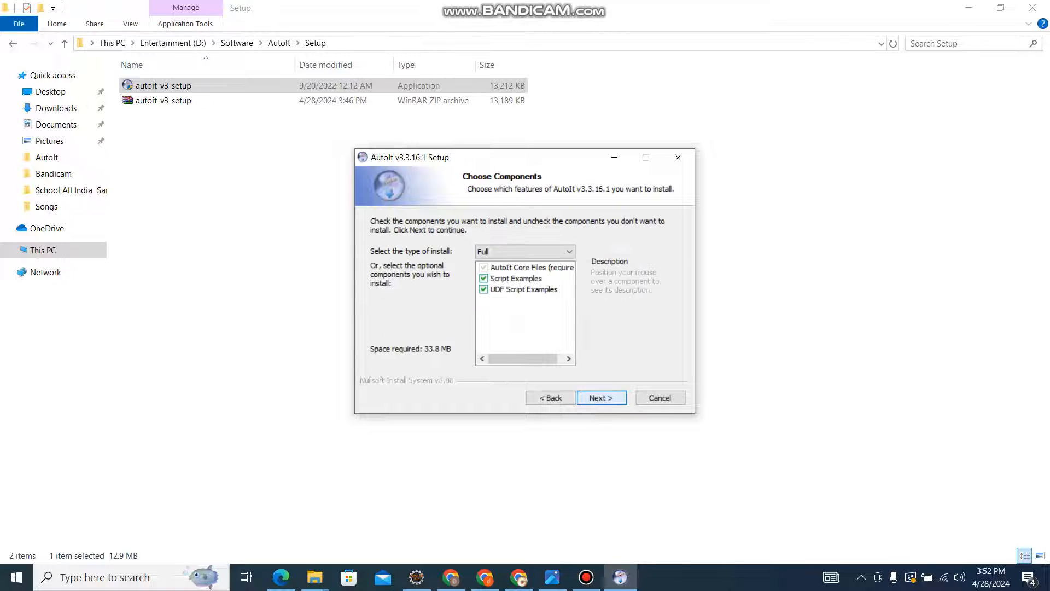
pyautogui.click(601, 397)
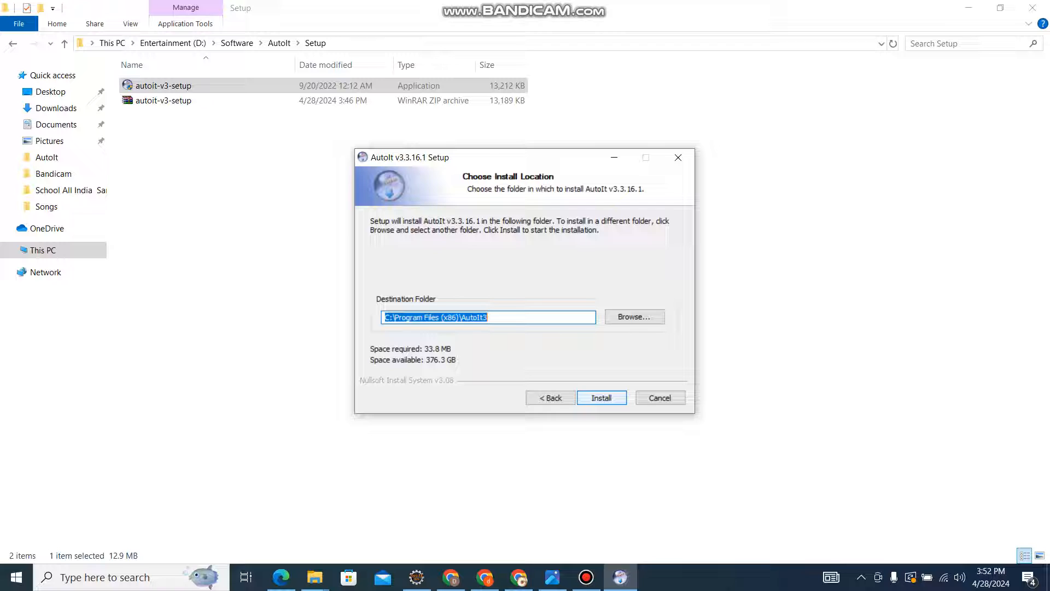
pyautogui.click(600, 397)
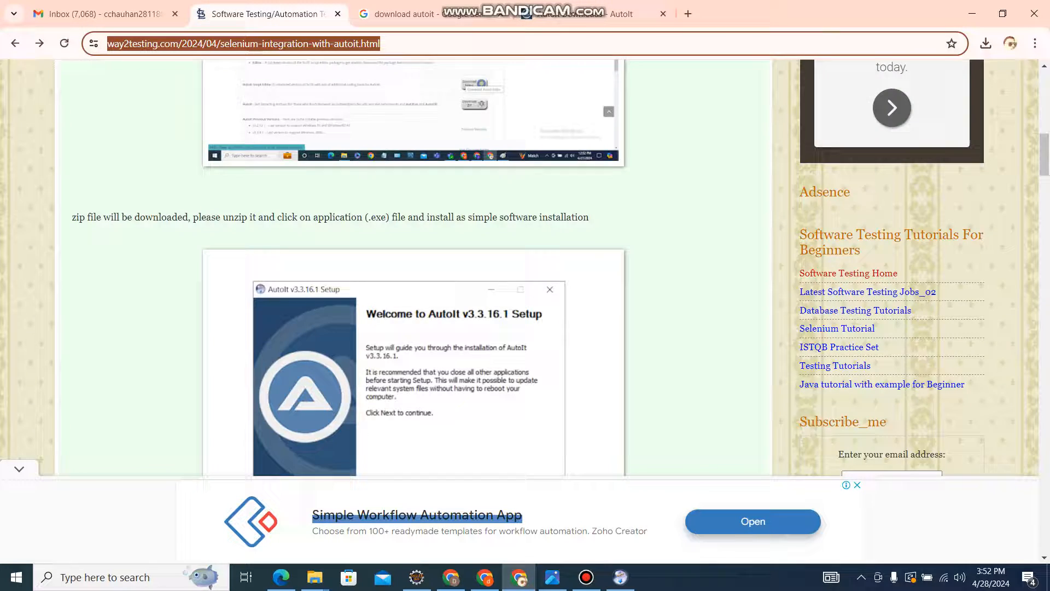
# Step: Finish the completed AutoIt installer while reading the tutorial, then bring up the Start menu
pyautogui.scroll(3)
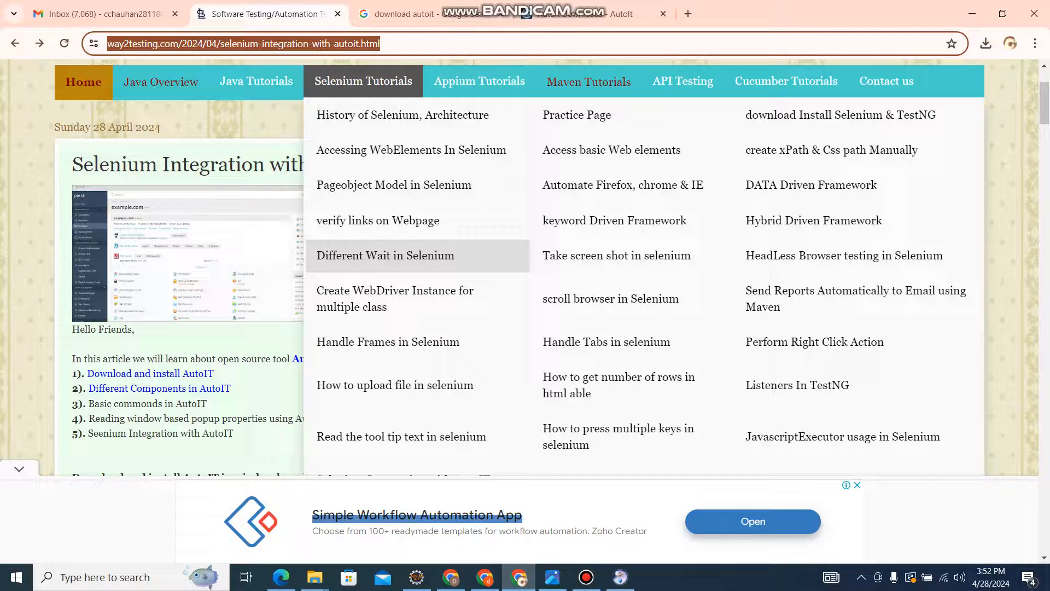
pyautogui.scroll(-3)
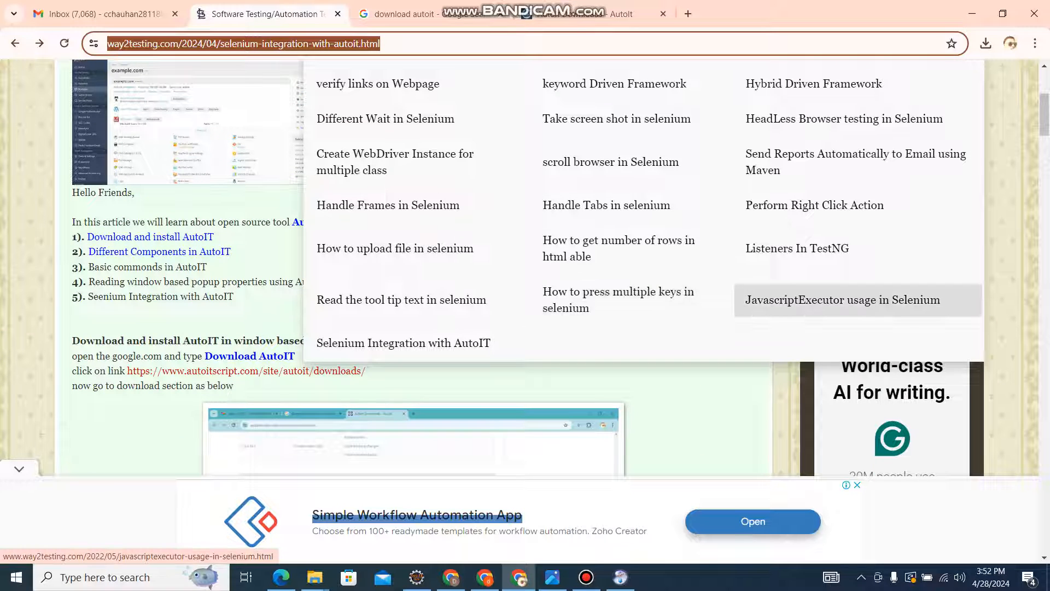
pyautogui.moveTo(402, 299)
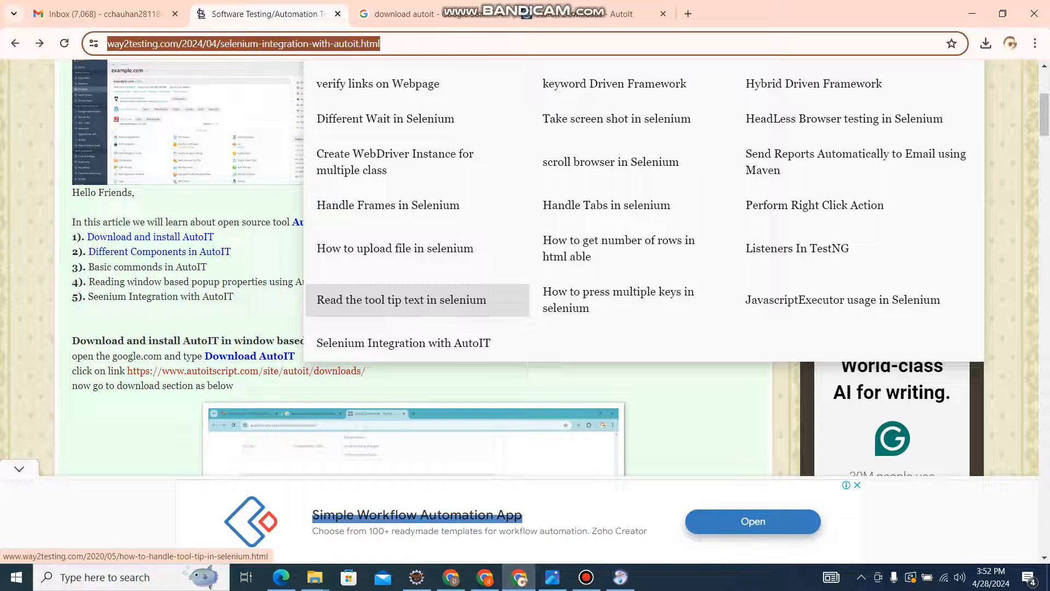
pyautogui.scroll(3)
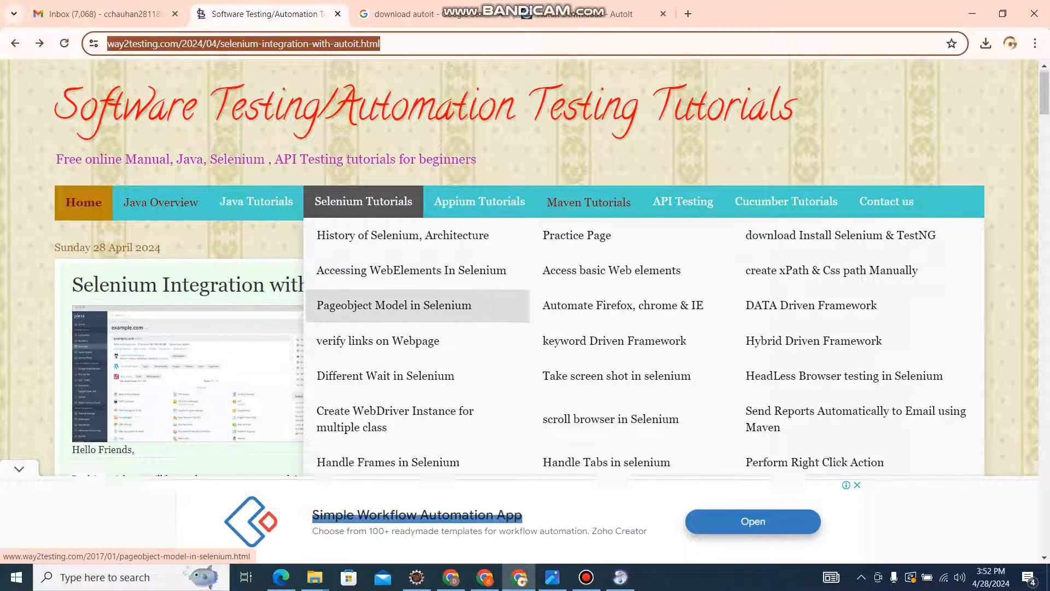
pyautogui.scroll(-3)
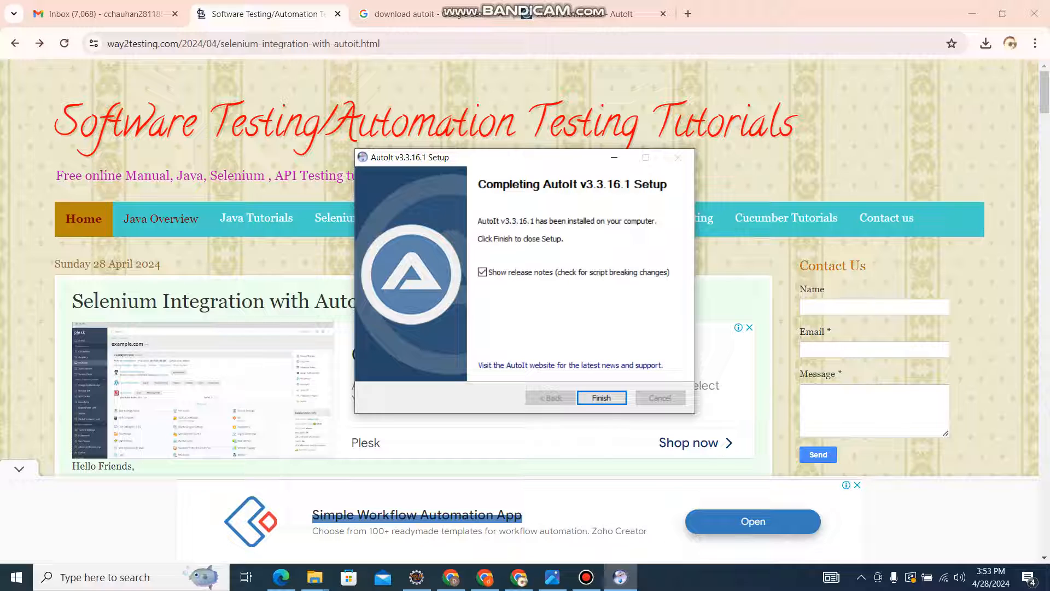
pyautogui.click(600, 397)
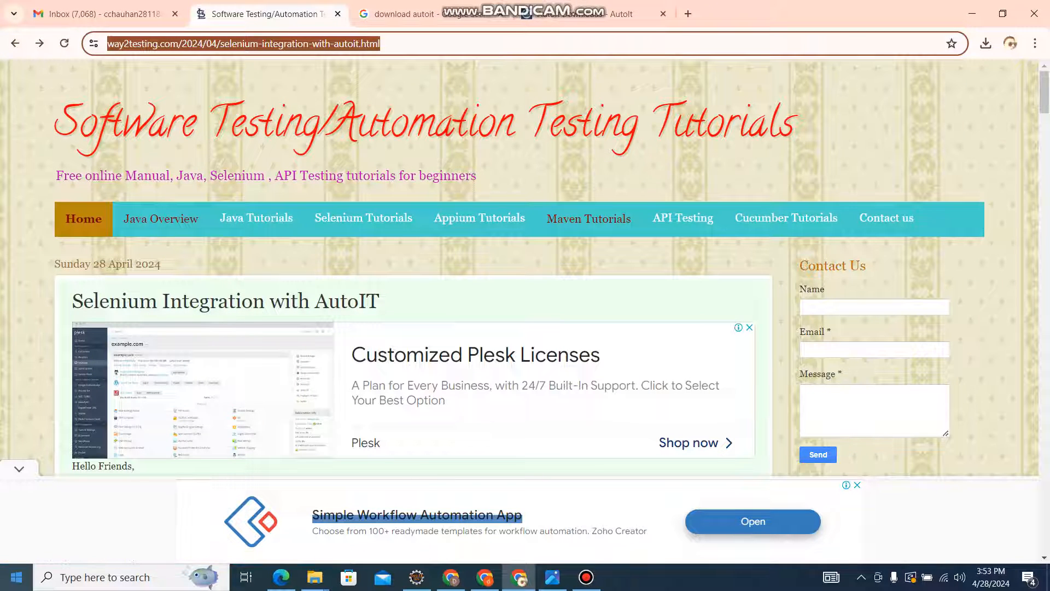
pyautogui.click(14, 577)
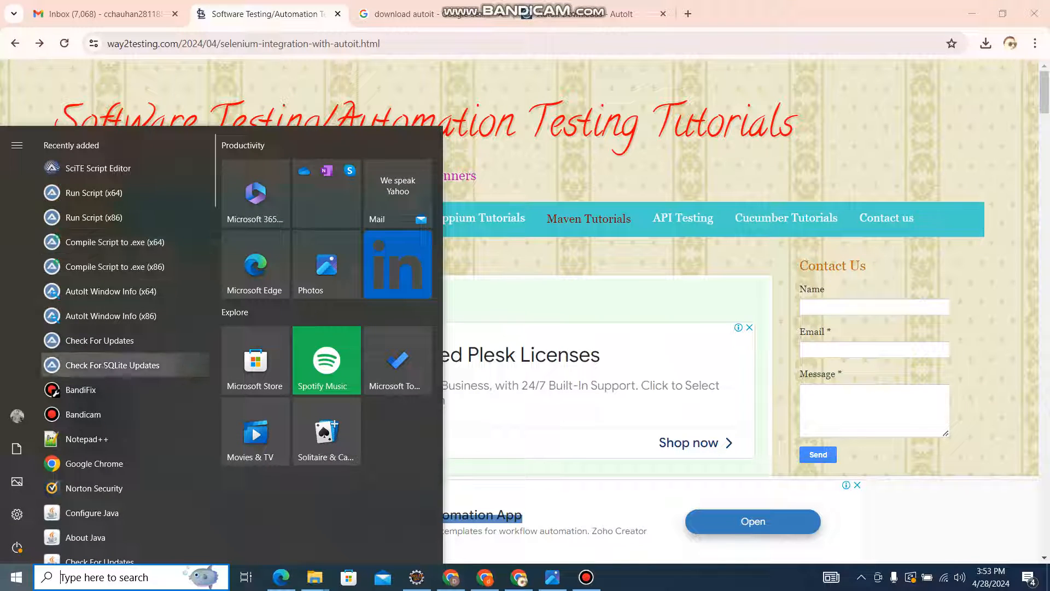
pyautogui.moveTo(98, 168)
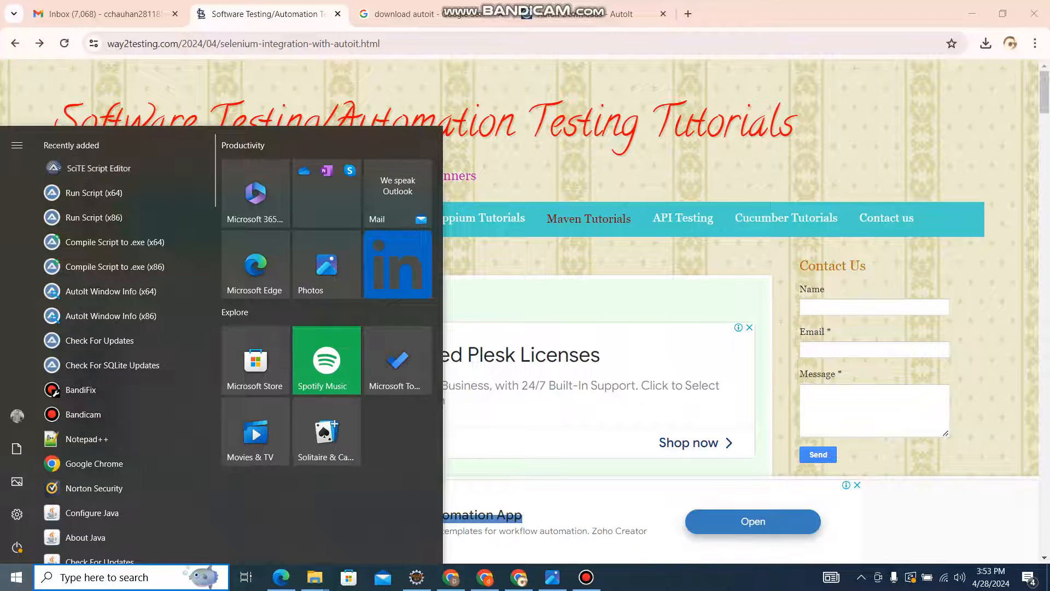
# Step: Briefly open SciTE Script Editor, then launch AutoIt Window Info (x64) from Recently added
pyautogui.click(100, 168)
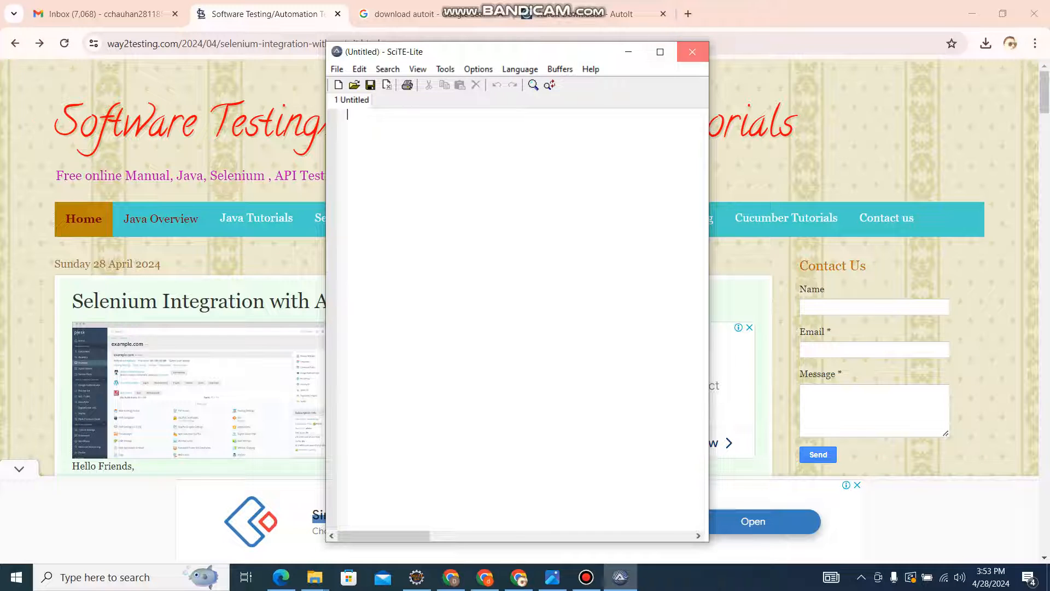
pyautogui.click(15, 577)
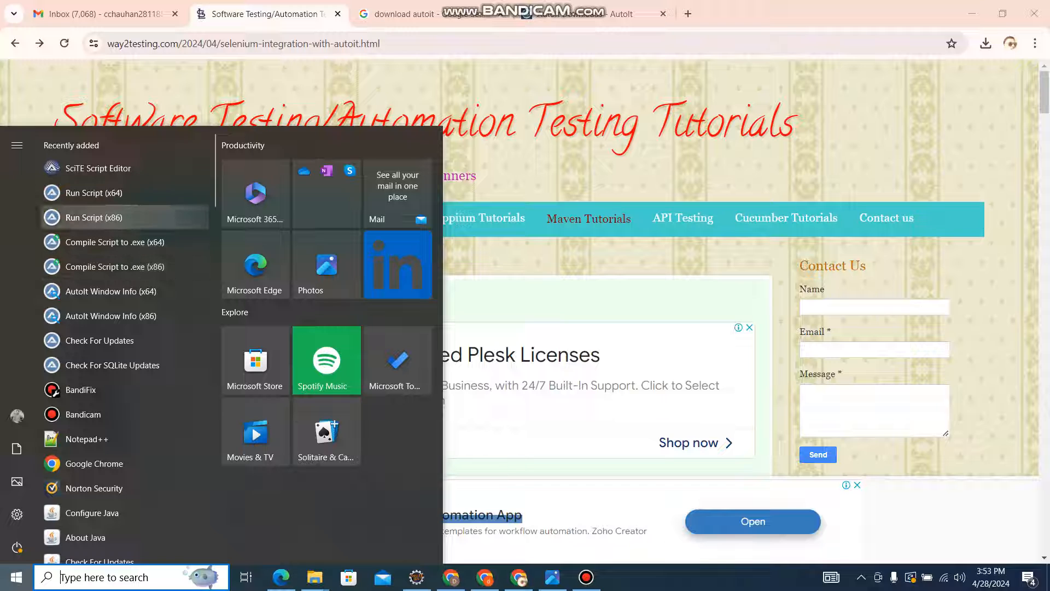
pyautogui.moveTo(97, 192)
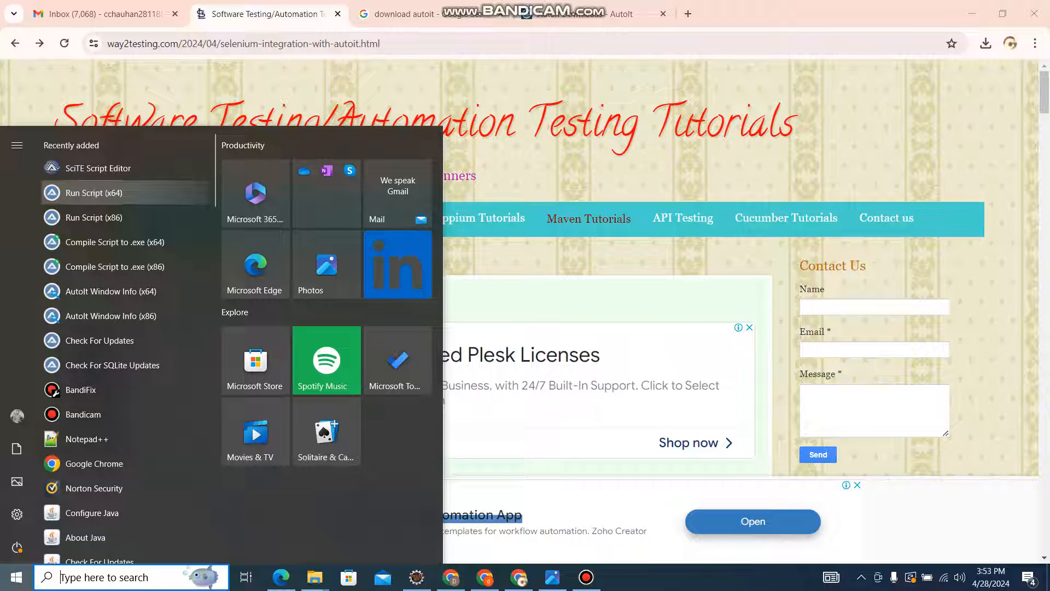
pyautogui.moveTo(110, 291)
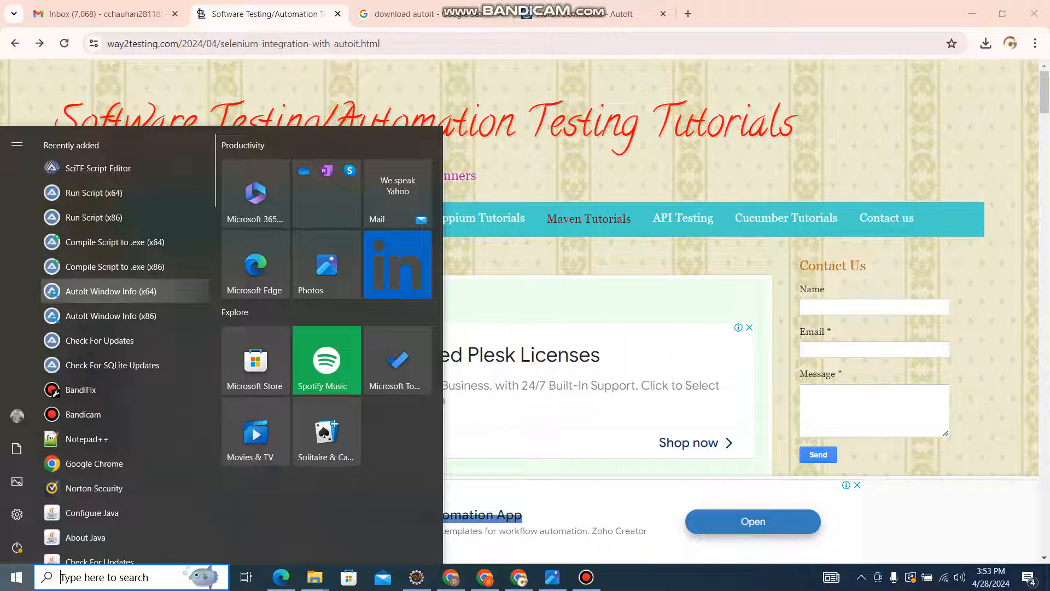
pyautogui.click(109, 291)
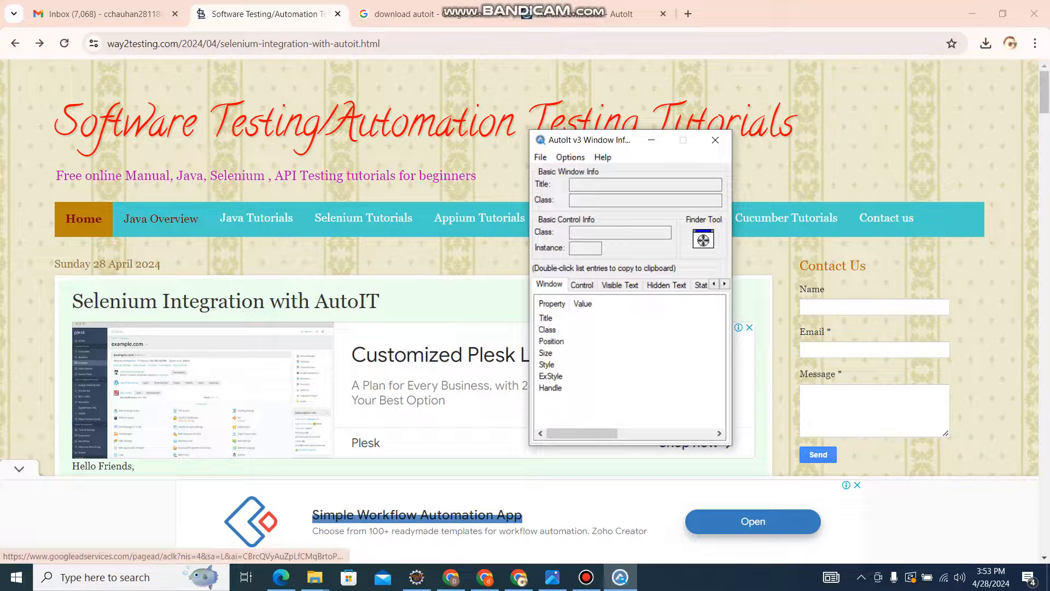
# Step: Open Notepad and position the Window Info tool to read its title, Notepad class and Edit instance 1
pyautogui.write('no')
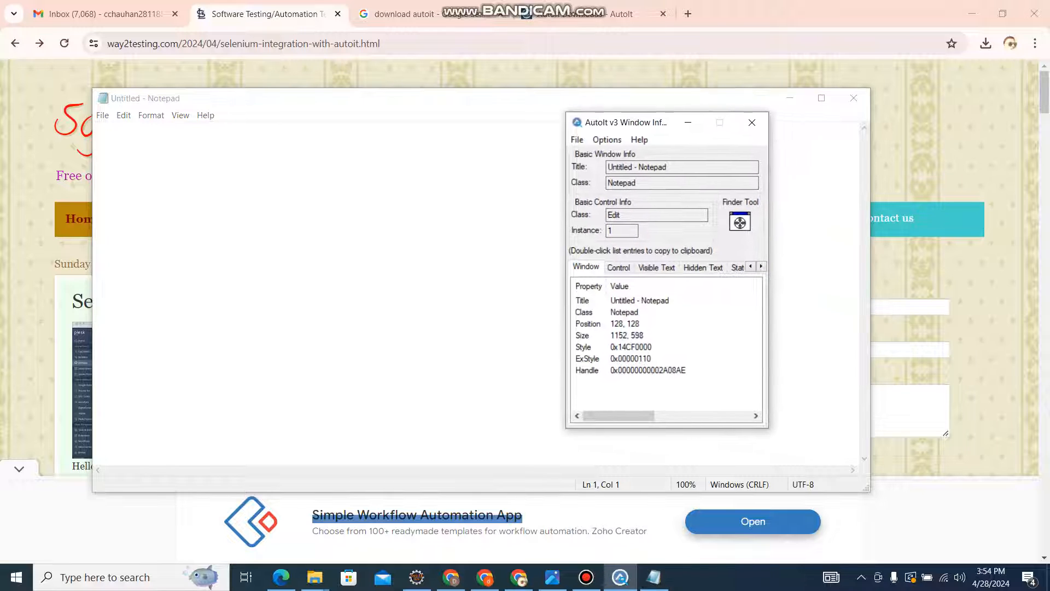
pyautogui.moveTo(626, 121); pyautogui.dragTo(545, 108)
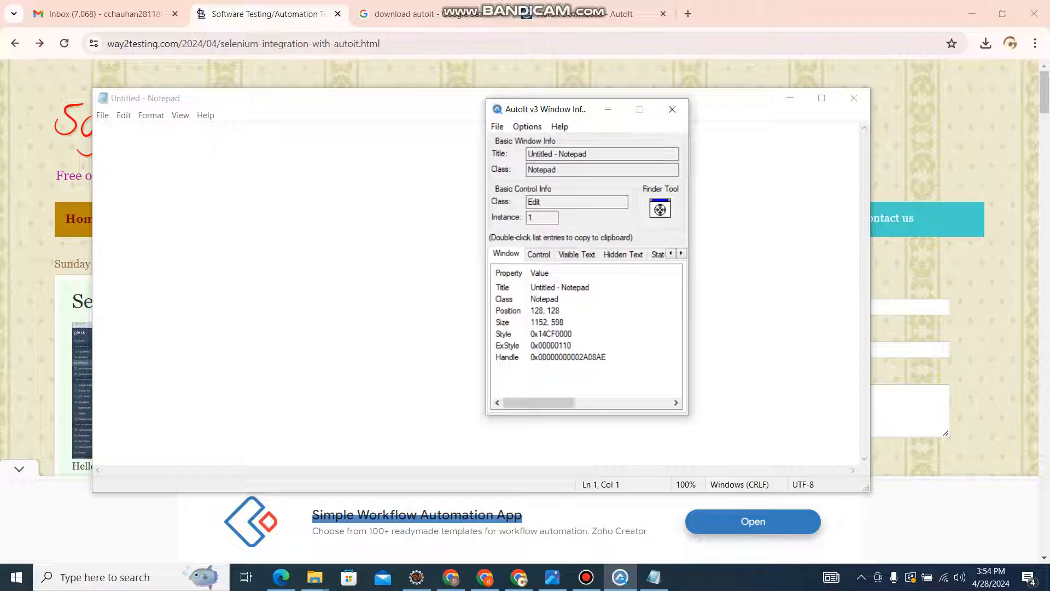